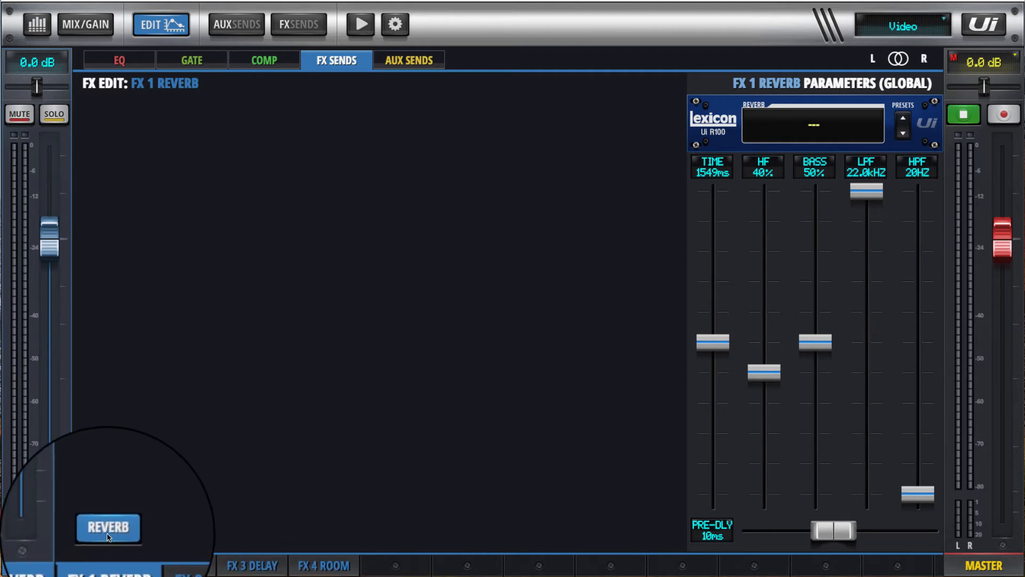
Step: Switch FX 2's effect type from reverb to delay, then move on to FX 3
{"action": "left_click", "coordinate": [175, 564]}
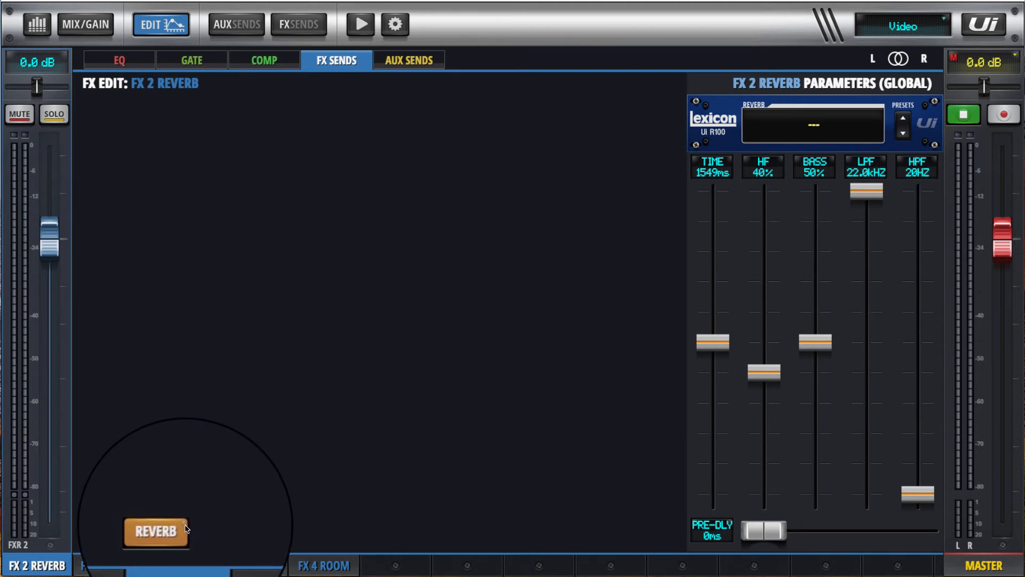
{"action": "left_click", "coordinate": [156, 531]}
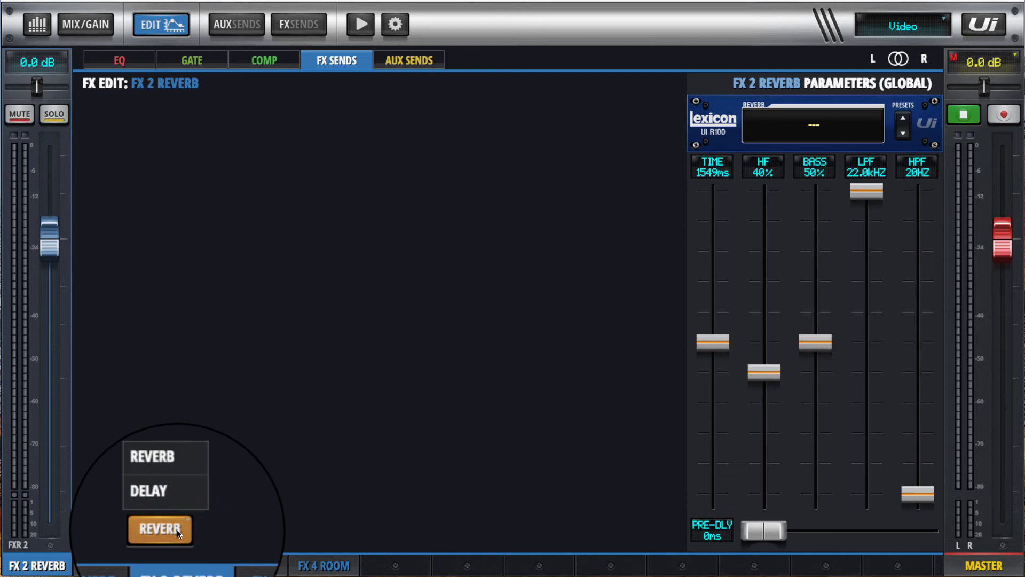
{"action": "left_click", "coordinate": [149, 490]}
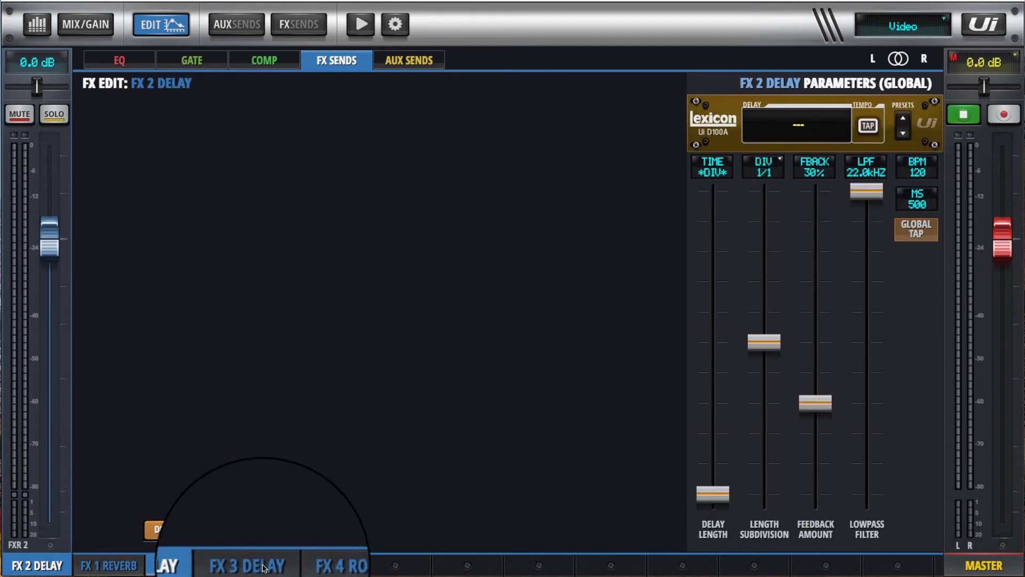
{"action": "left_click", "coordinate": [246, 565]}
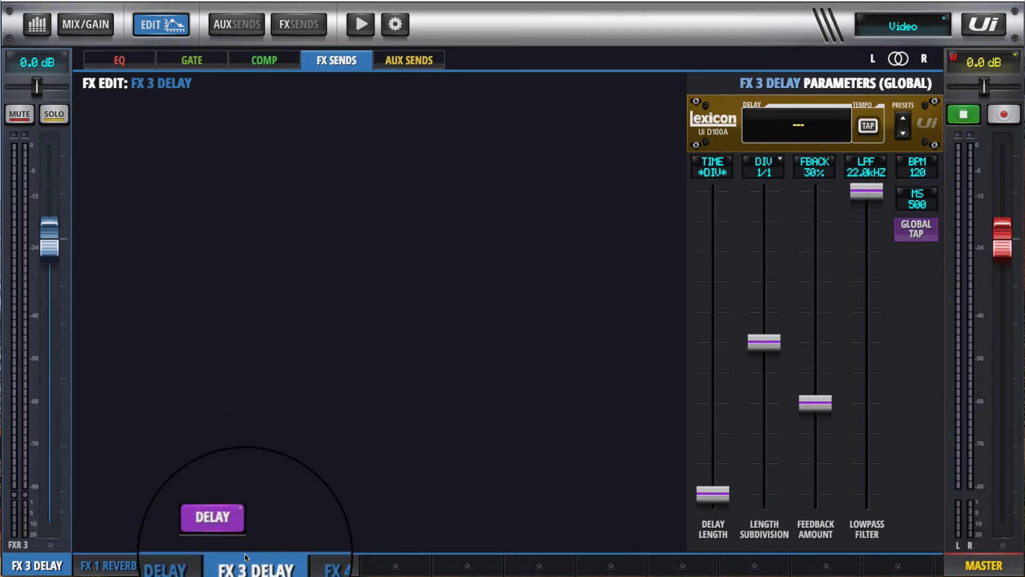
Step: Set FX 3's effect type to chorus in place of the delay
{"action": "left_click", "coordinate": [212, 517]}
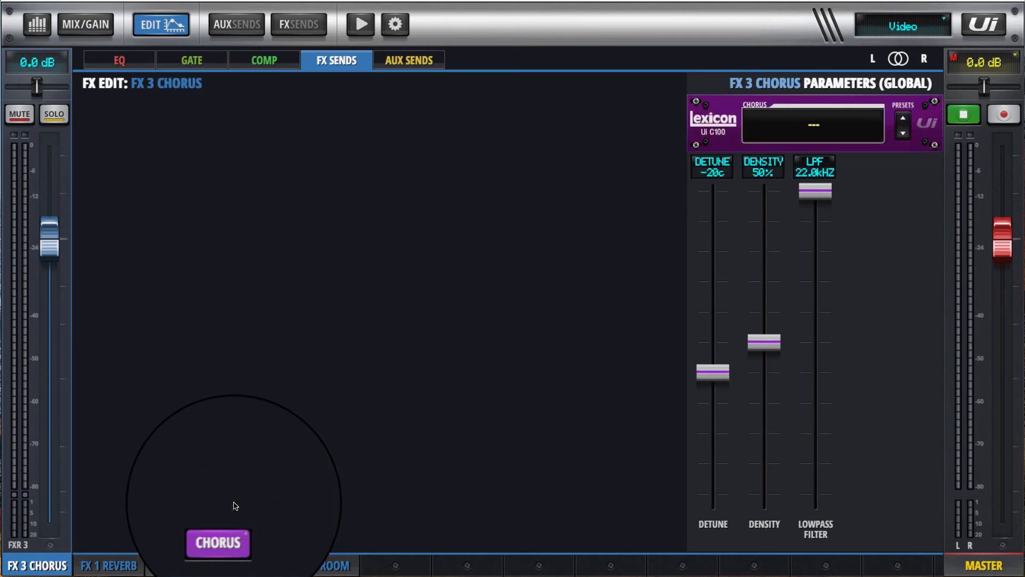
Step: Show the effect type menu for FX 4, currently set to a room effect
{"action": "left_click", "coordinate": [325, 564]}
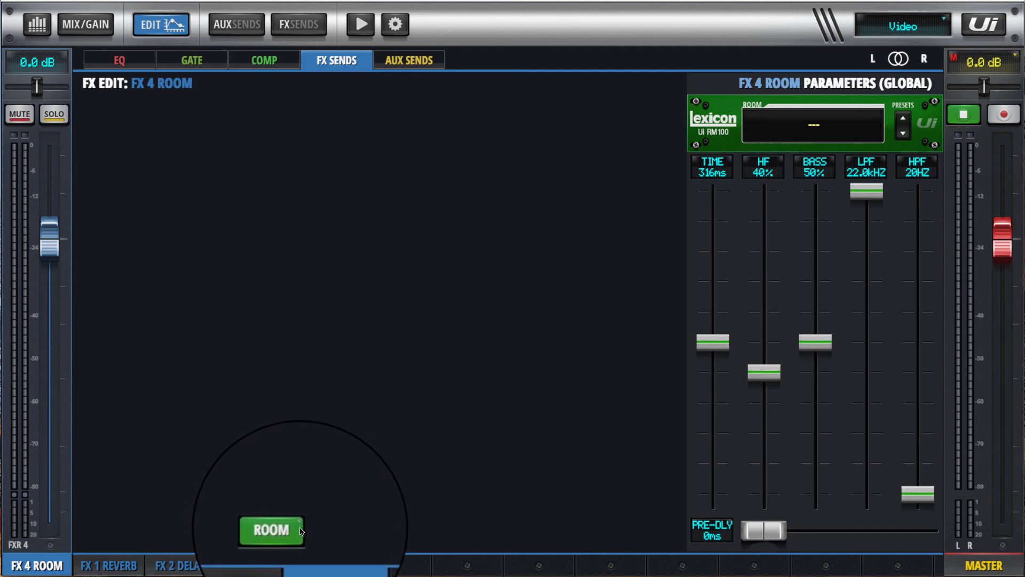
{"action": "left_click", "coordinate": [271, 530]}
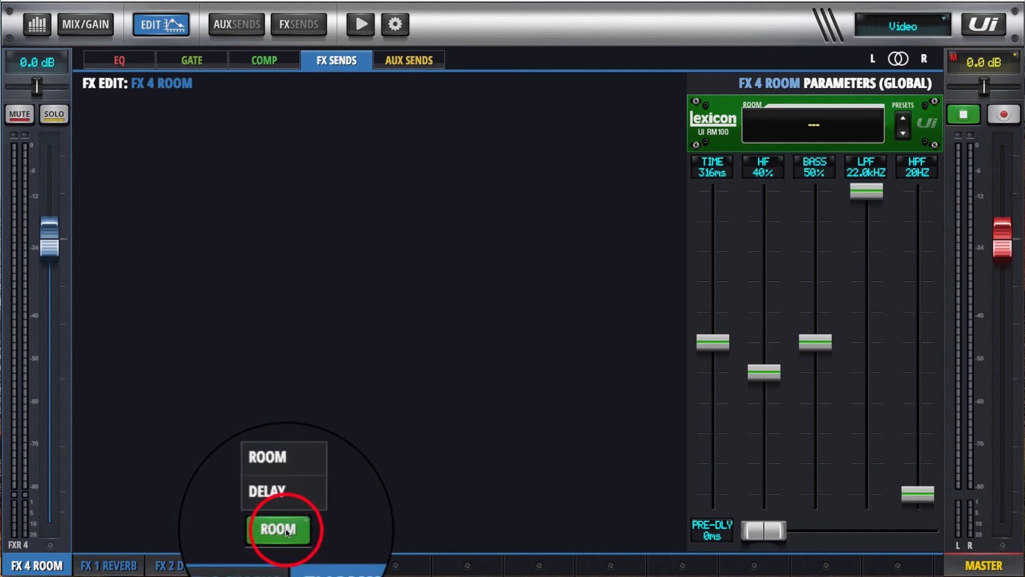